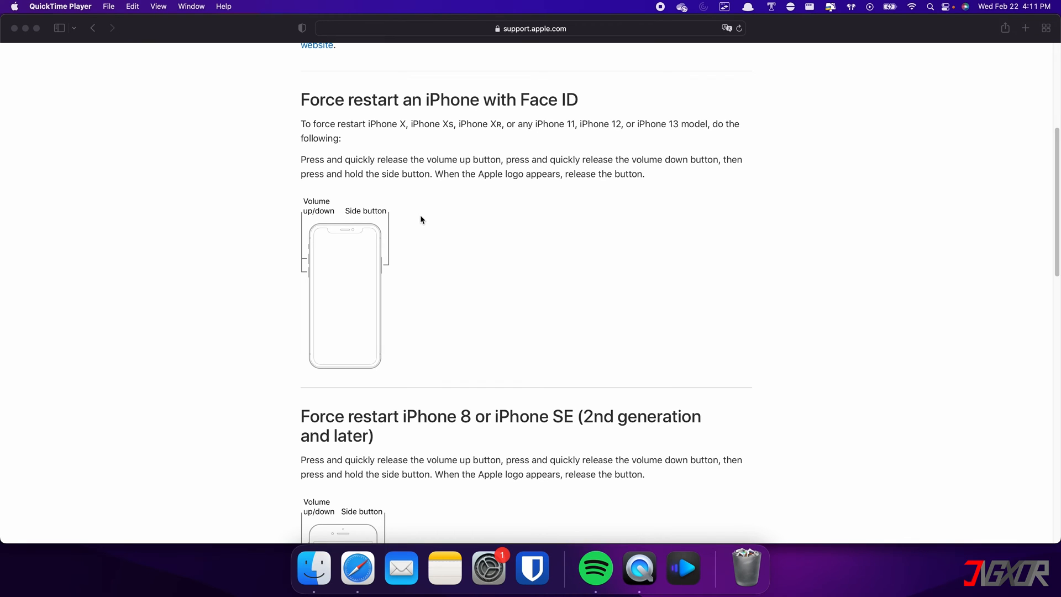
- Bring up a Finder window and select the connected iPhone under Locations
scroll(down, 3)
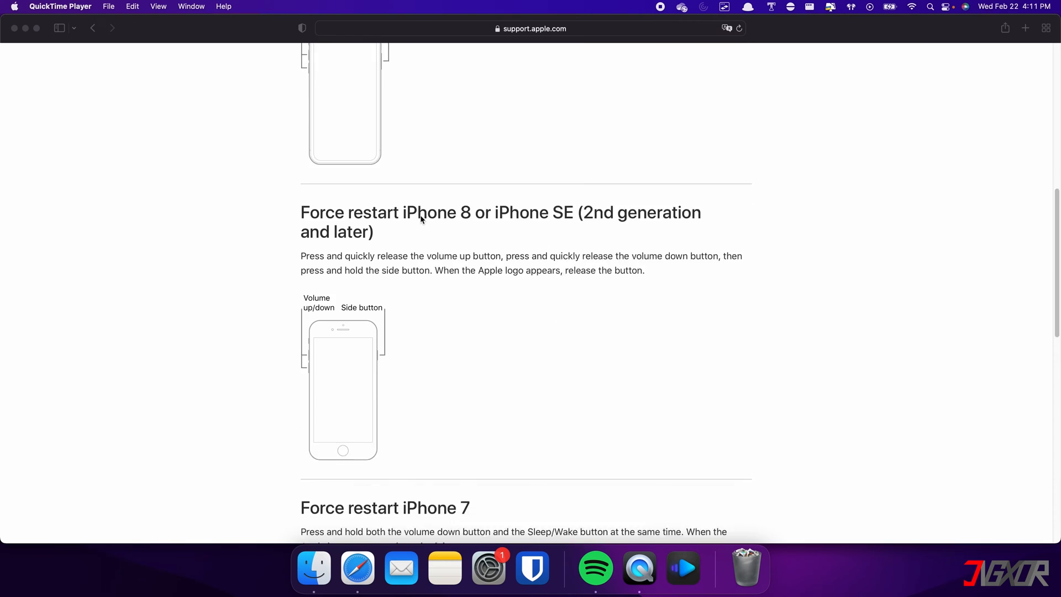
scroll(down, 3)
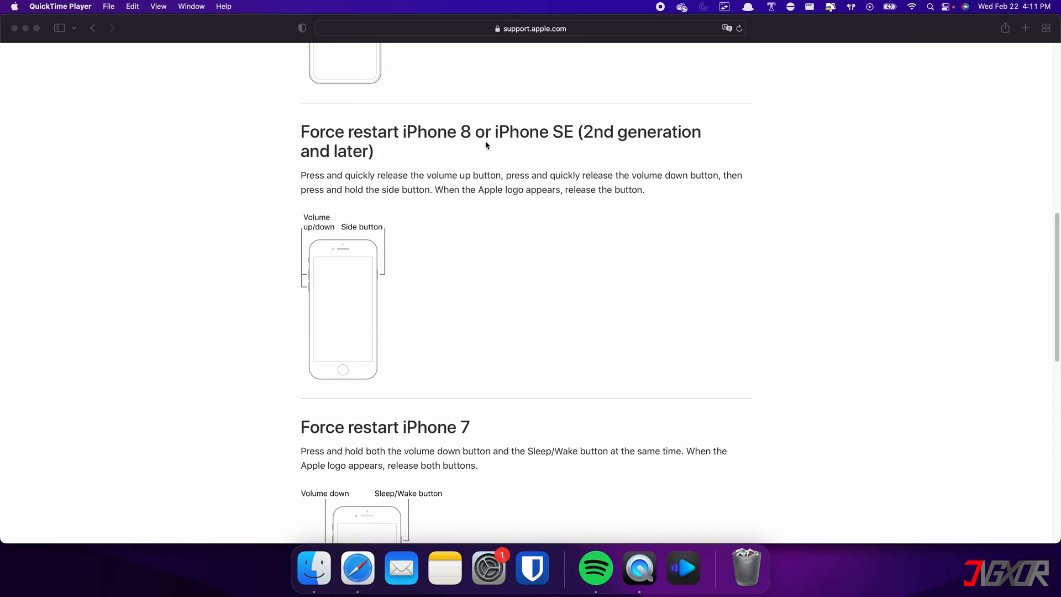
mouse_move(437, 236)
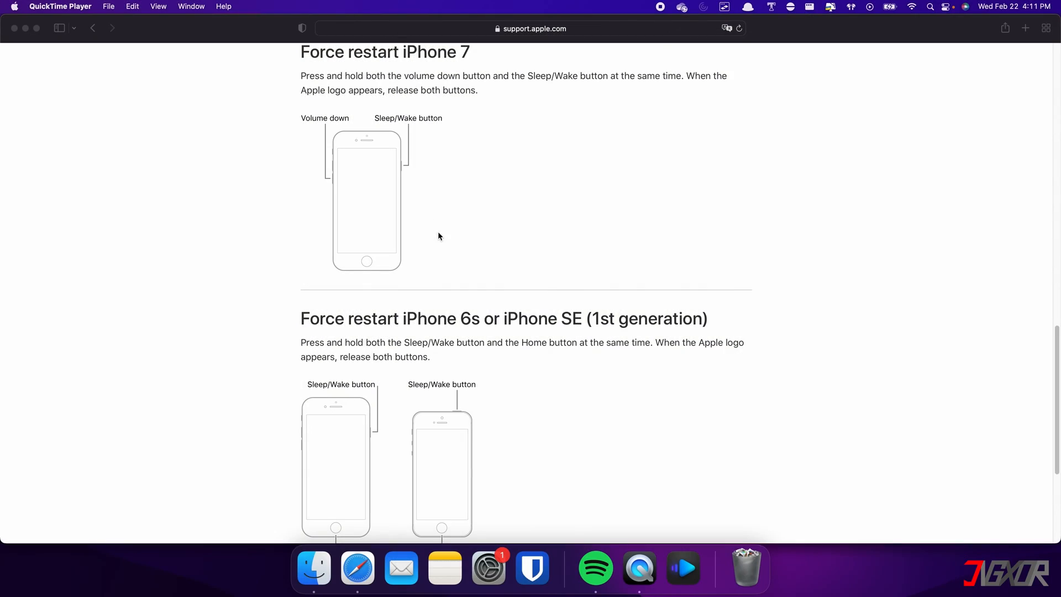
mouse_move(342, 251)
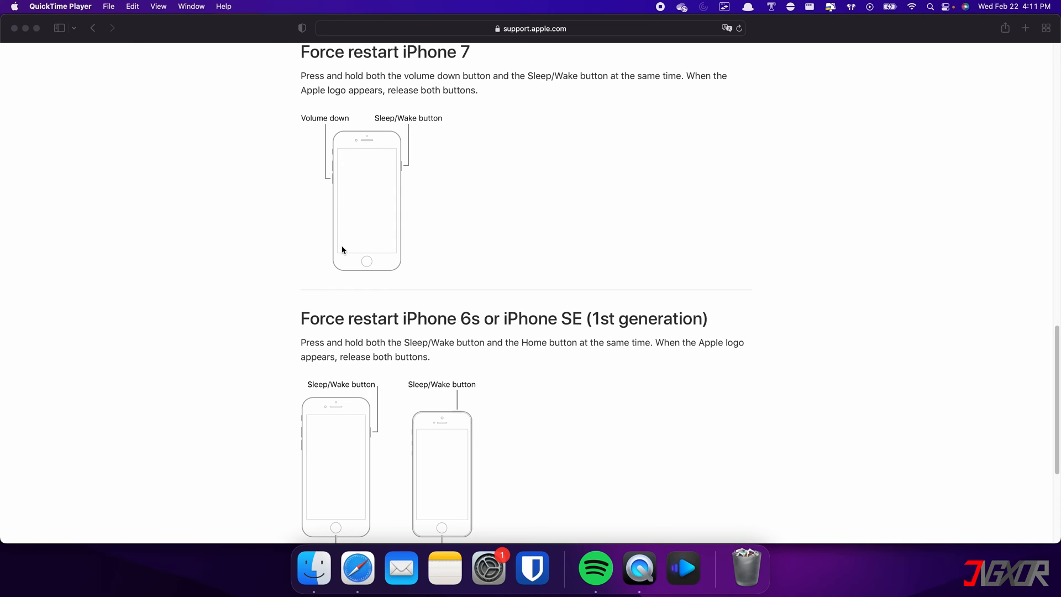
scroll(down, 3)
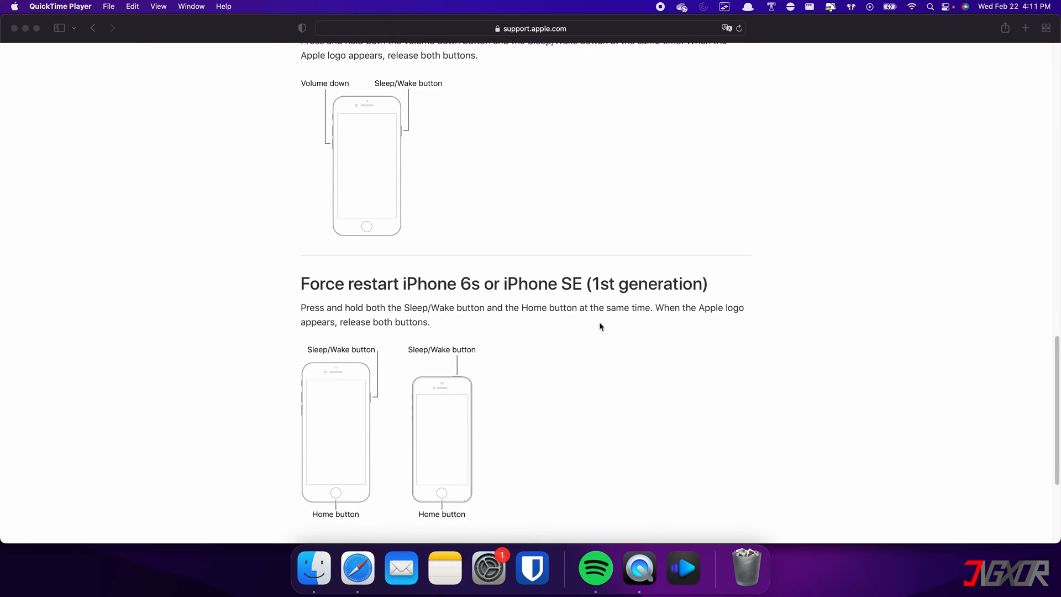
scroll(down, 3)
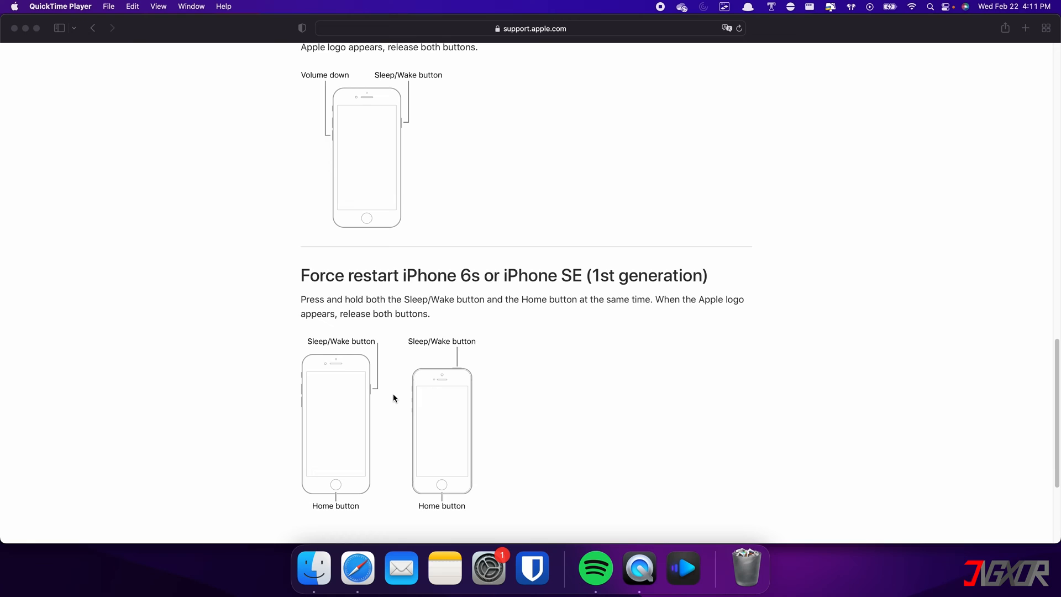
mouse_move(522, 390)
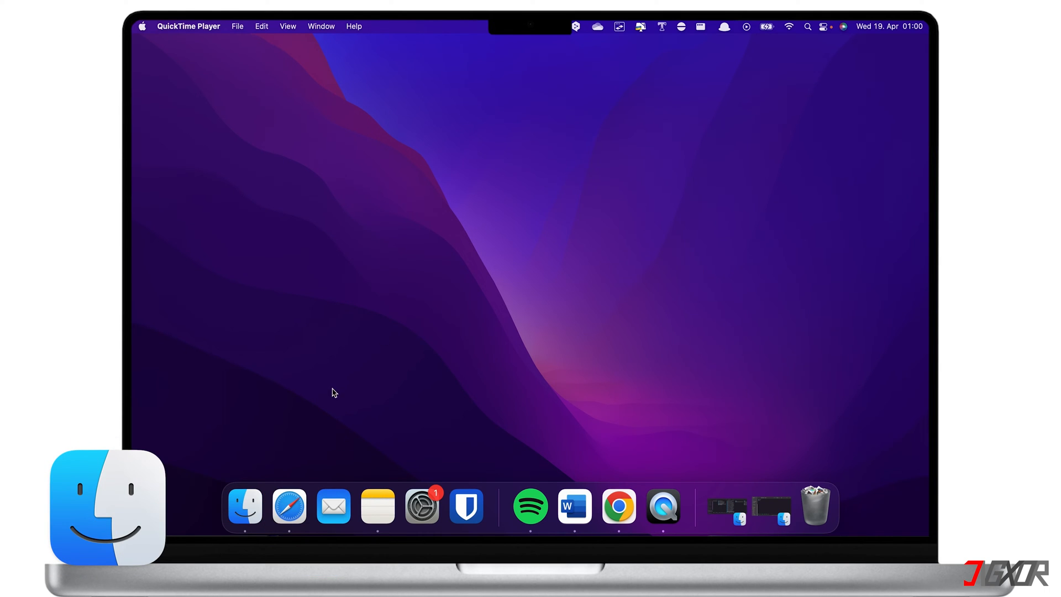
click(243, 506)
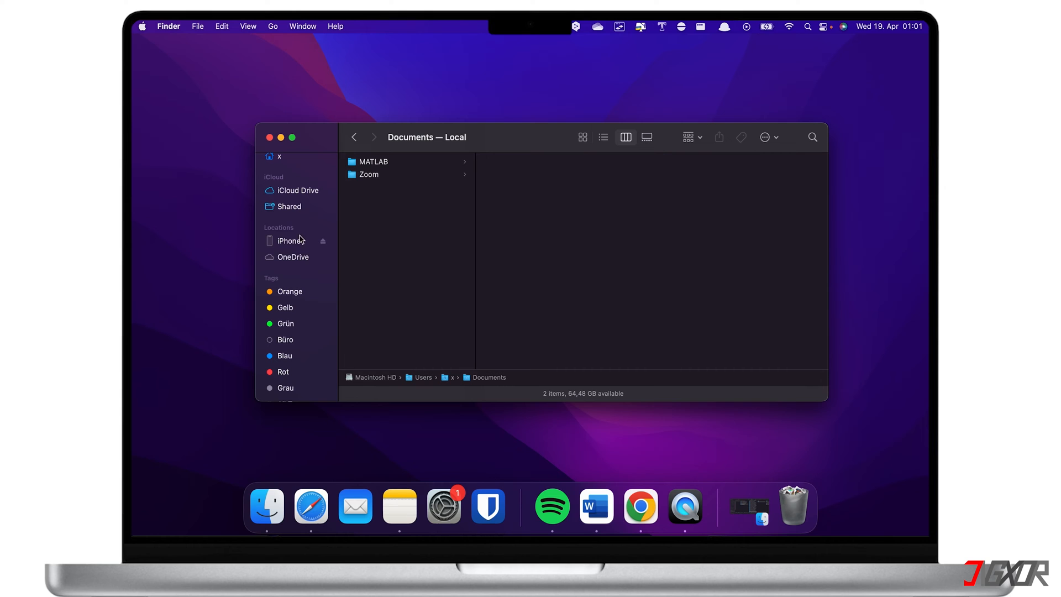
click(289, 240)
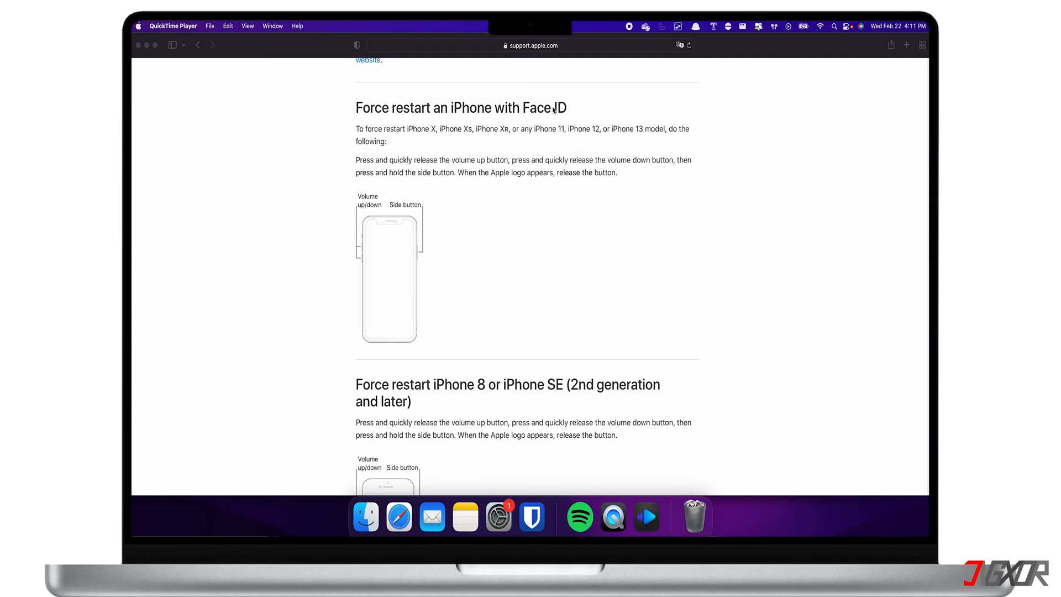
mouse_move(456, 174)
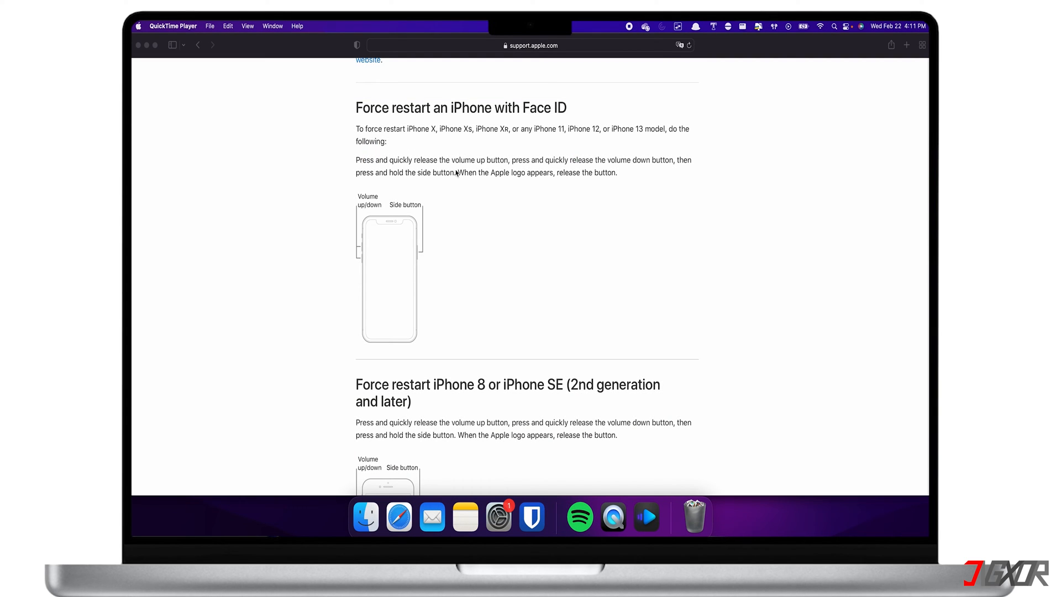
mouse_move(446, 212)
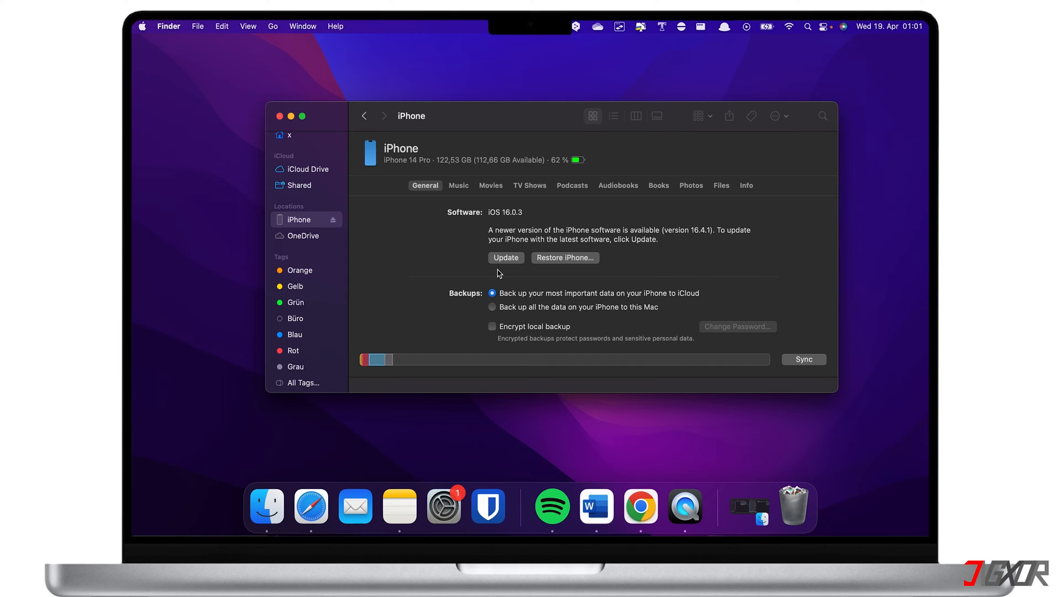
mouse_move(506, 264)
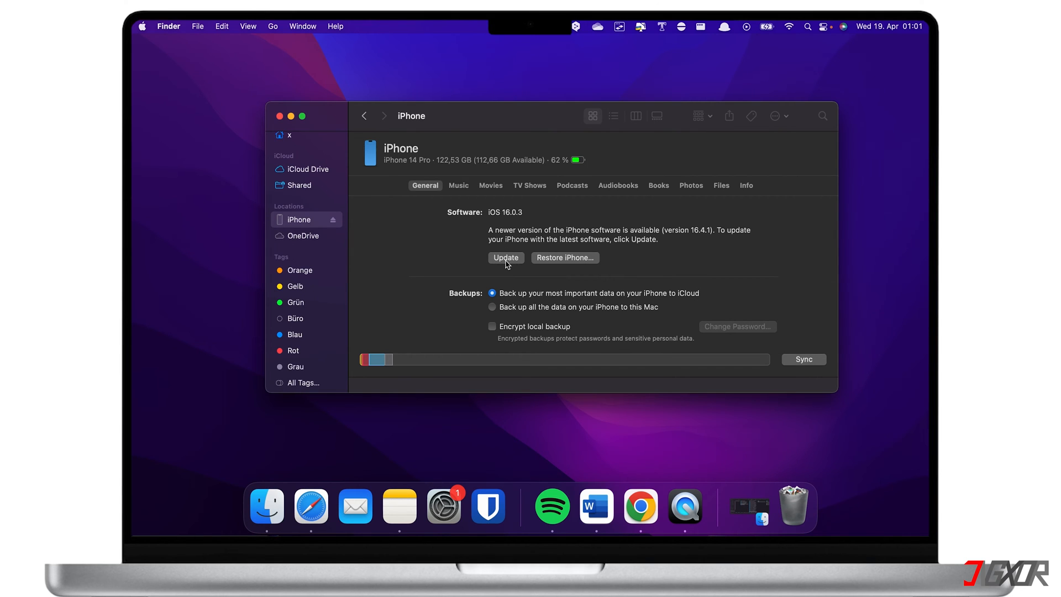
- Start the iOS 16.4.1 update and cancel it, then begin Restore iPhone and OK the Find My alert
click(505, 257)
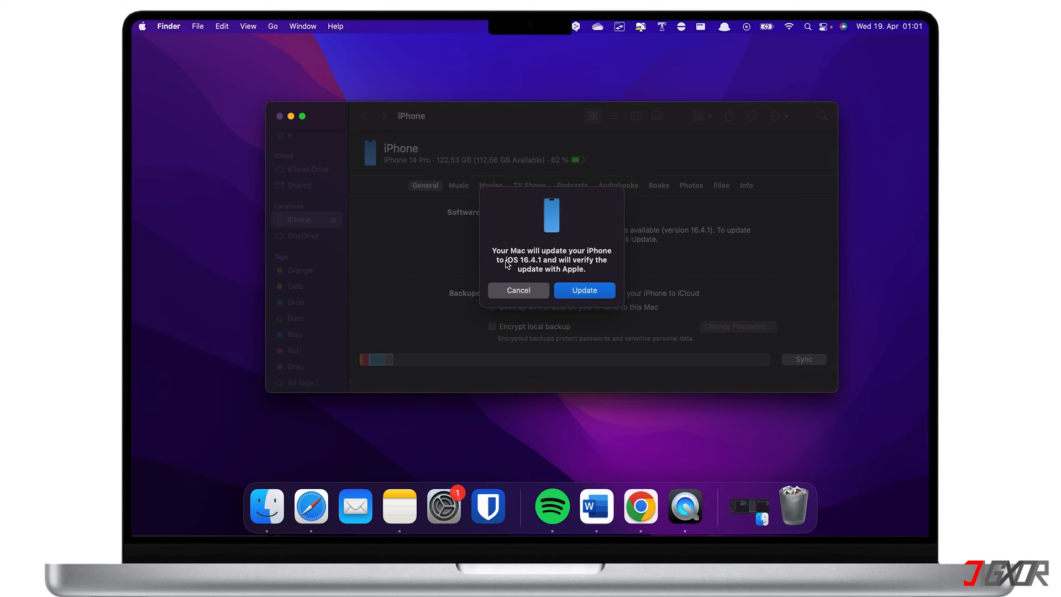
click(518, 290)
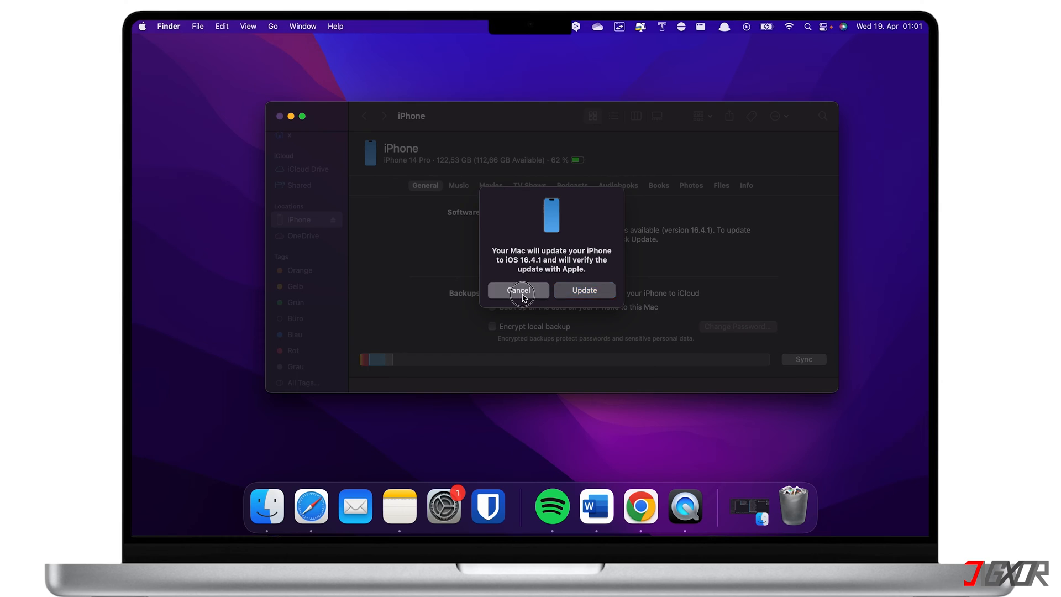
click(517, 291)
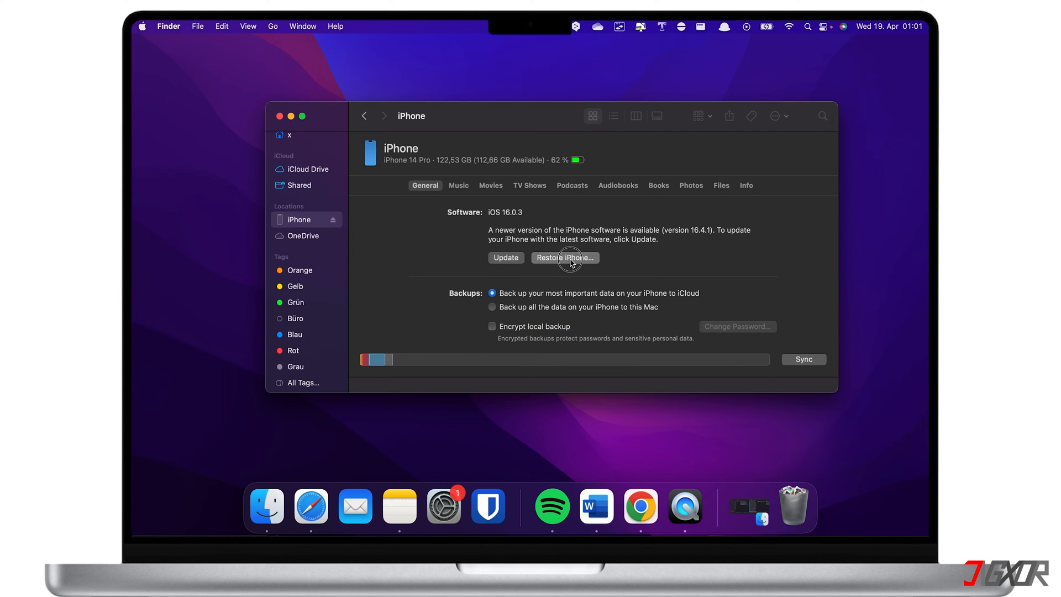
click(565, 257)
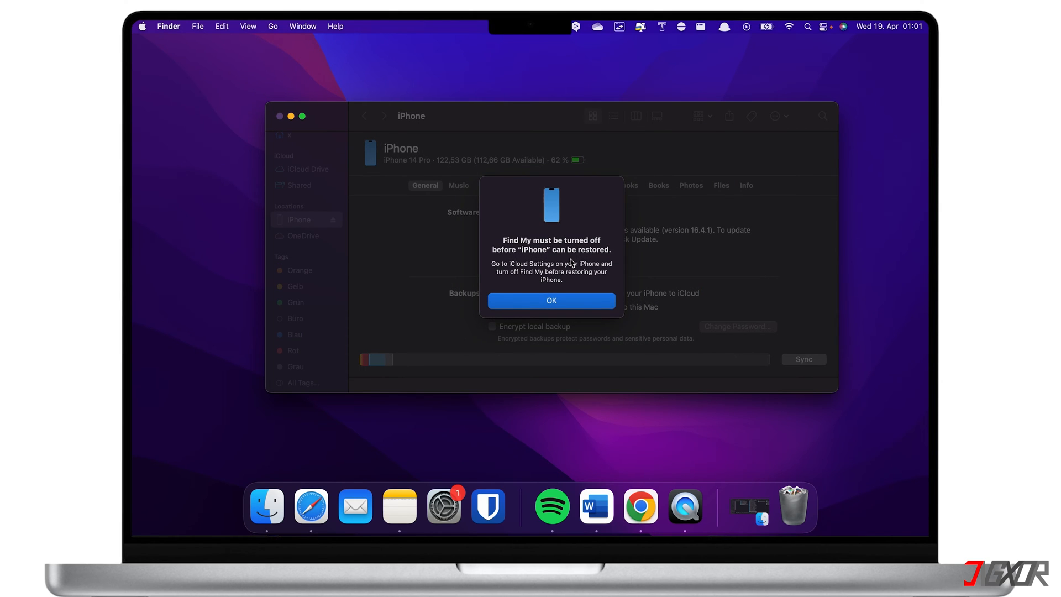
click(550, 301)
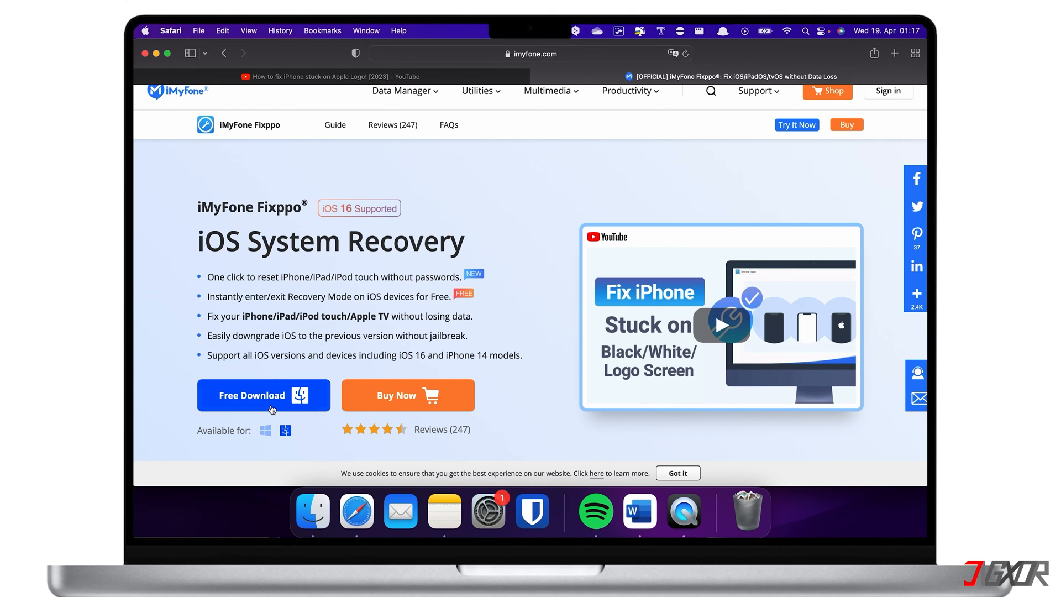
- Get Fixppo's free Mac download, run the installer and accept the iMyFone License Agreement
click(263, 396)
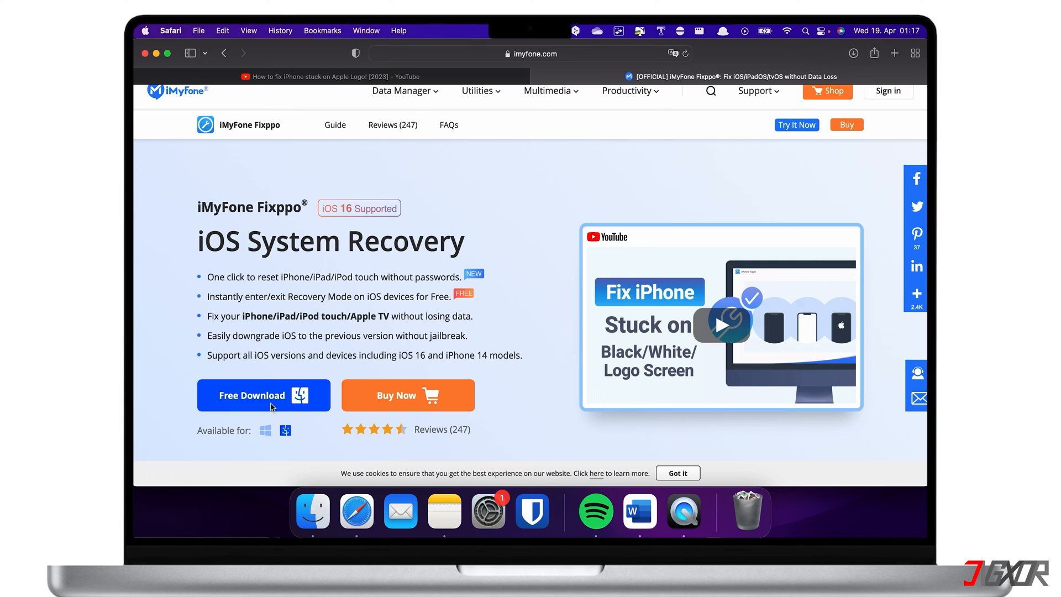
click(263, 396)
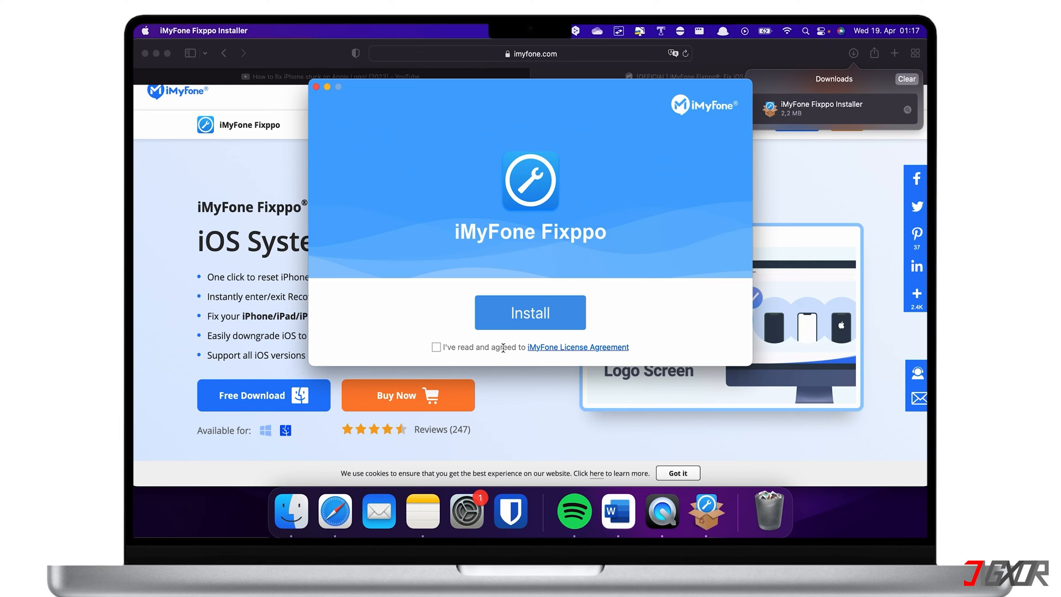
click(529, 312)
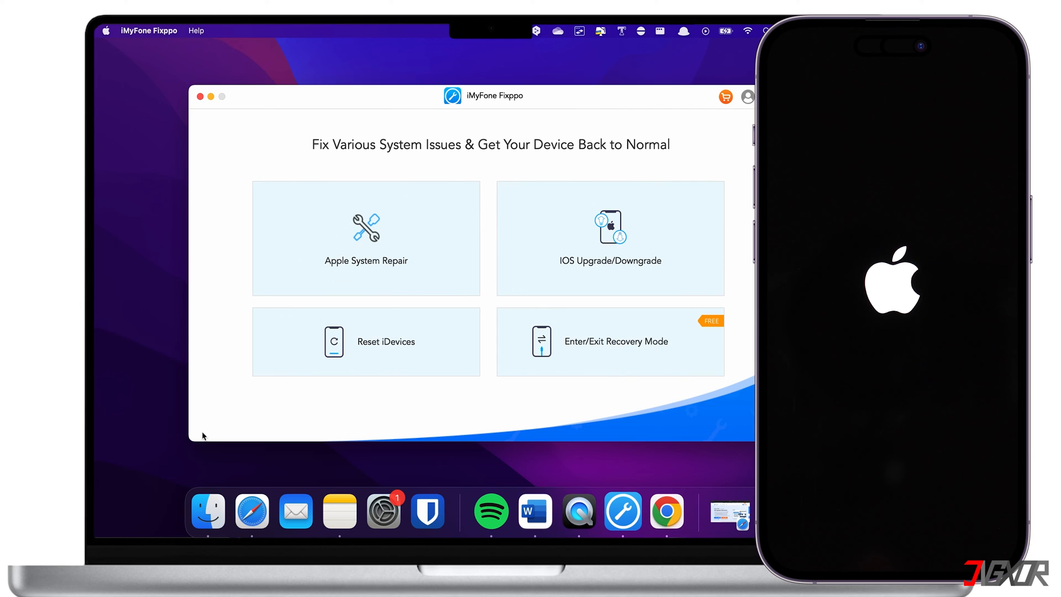
mouse_move(366, 341)
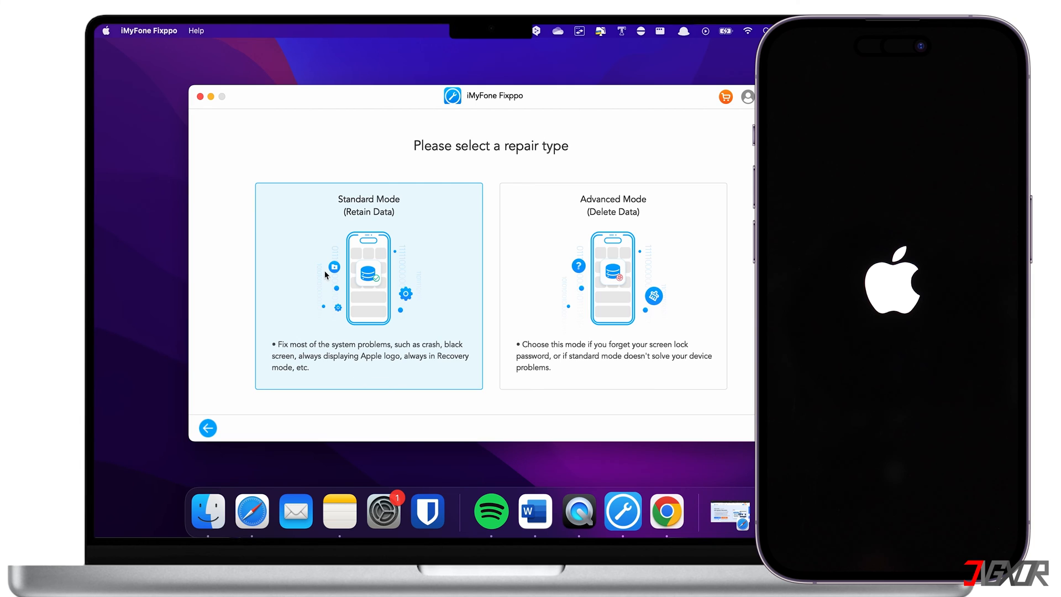
mouse_move(347, 284)
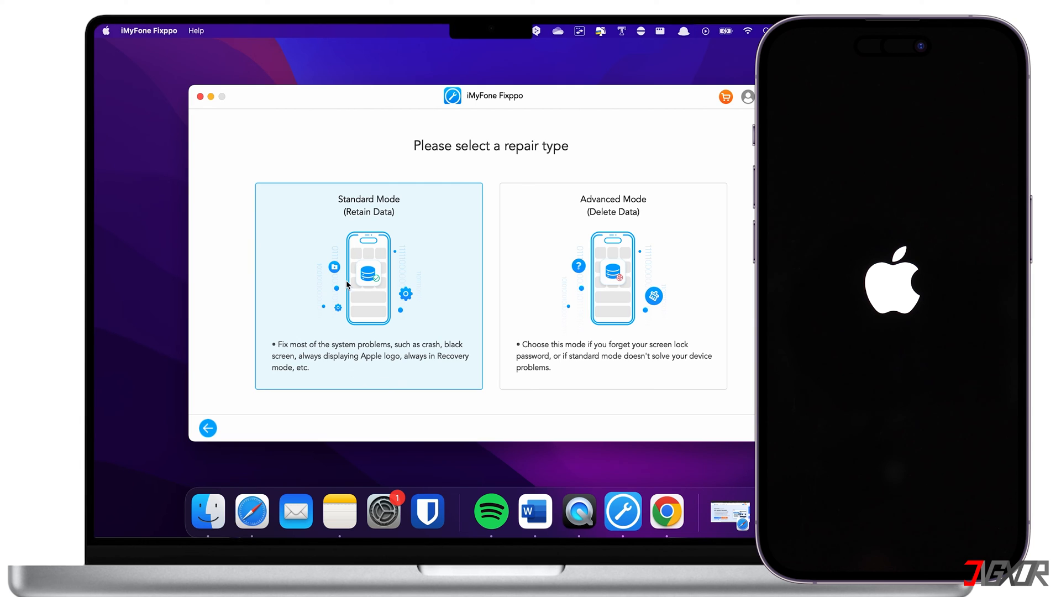
mouse_move(354, 371)
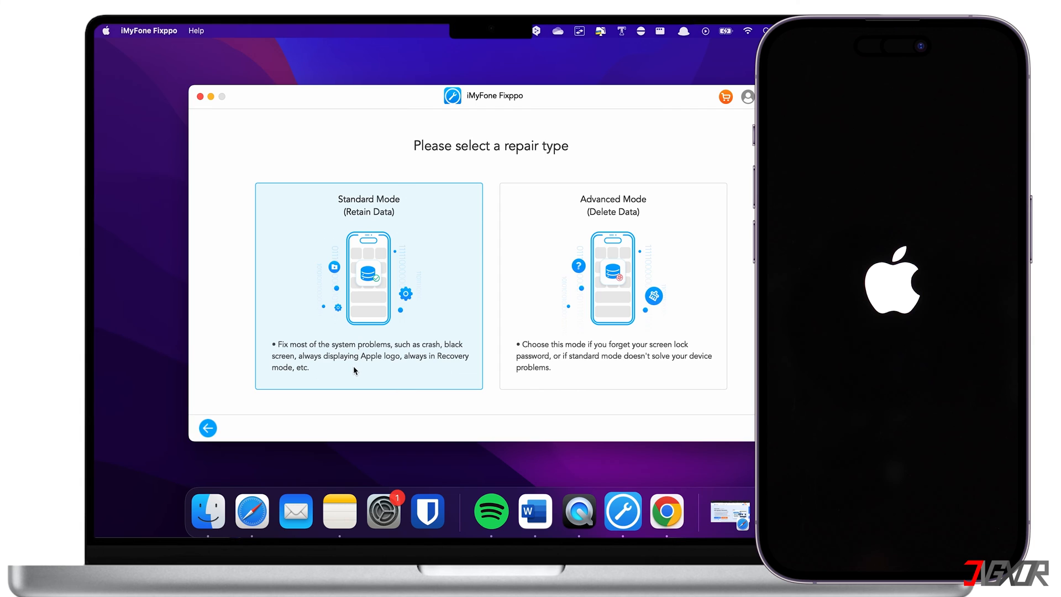
mouse_move(292, 337)
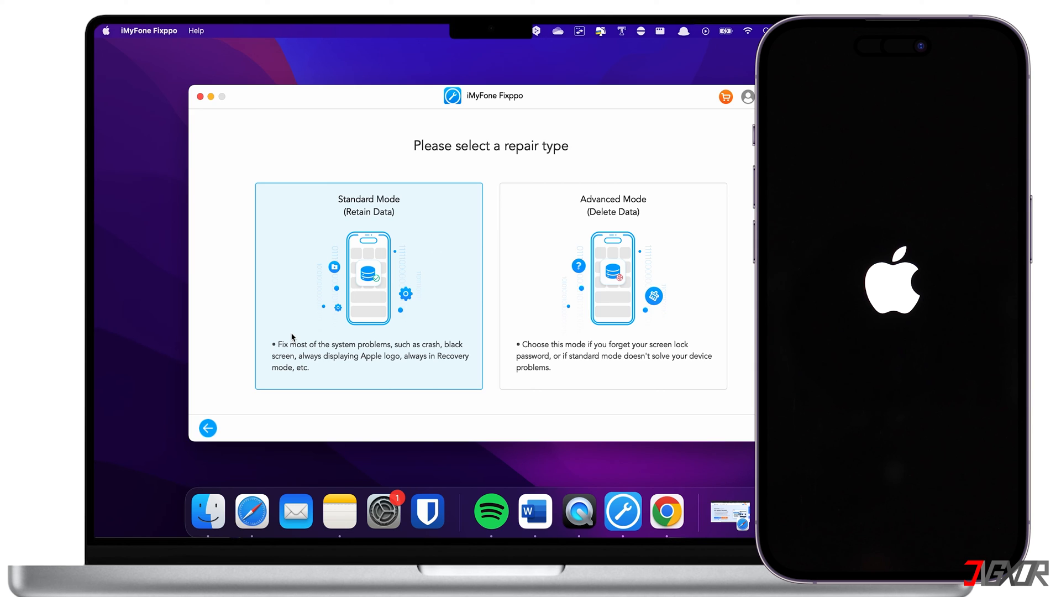
- Select Standard Mode (Retain Data) as the repair type
click(611, 284)
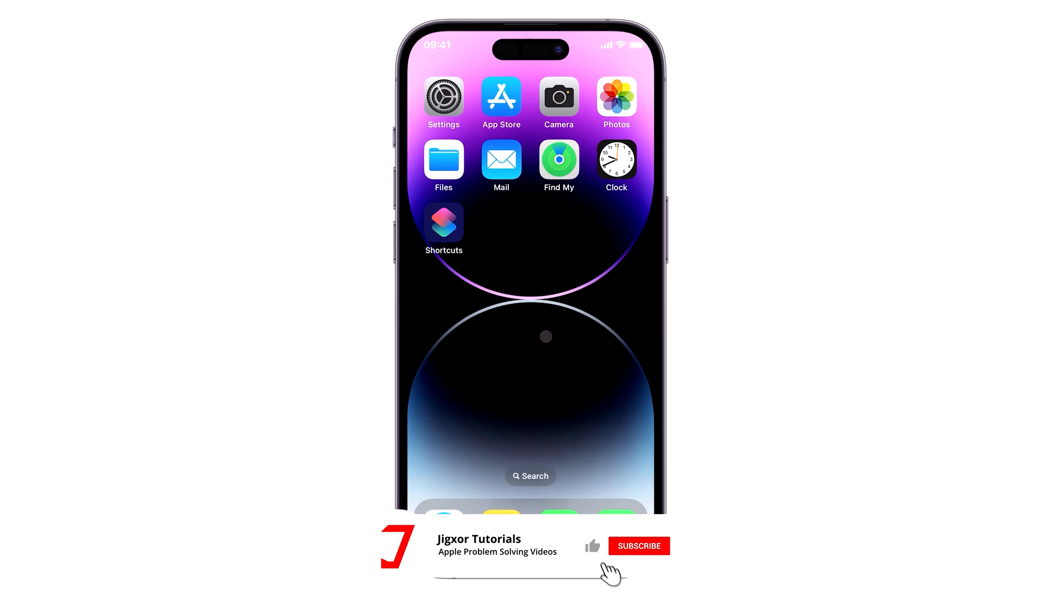
click(637, 545)
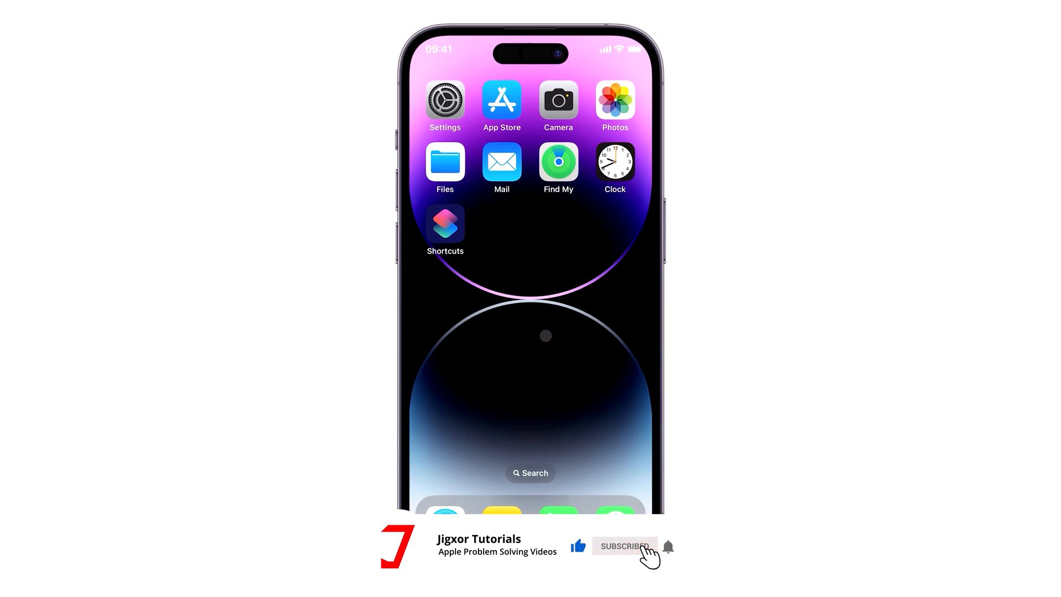
click(623, 546)
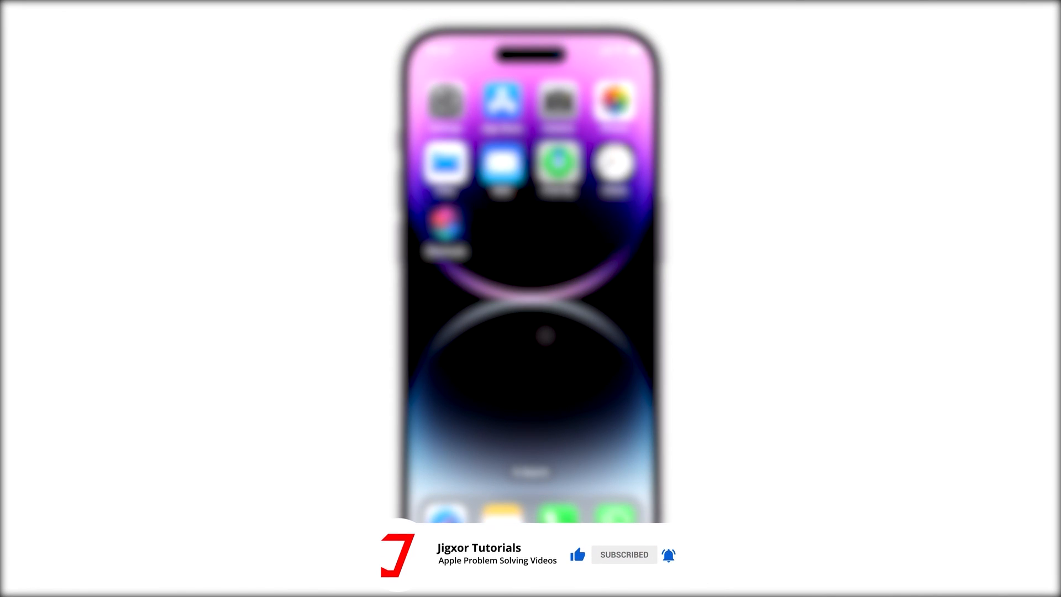